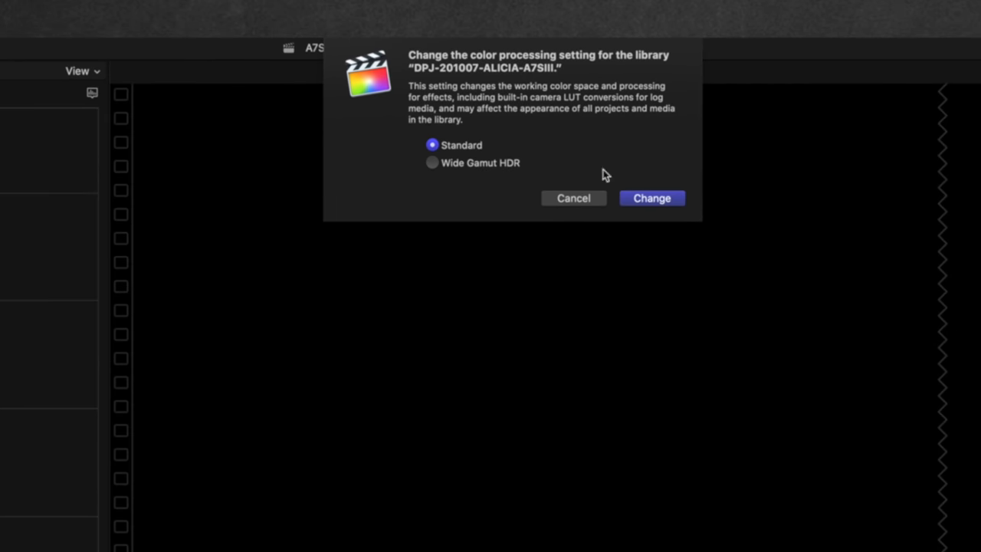
Step: Confirm the library colour processing change so the prompt closes
click(651, 198)
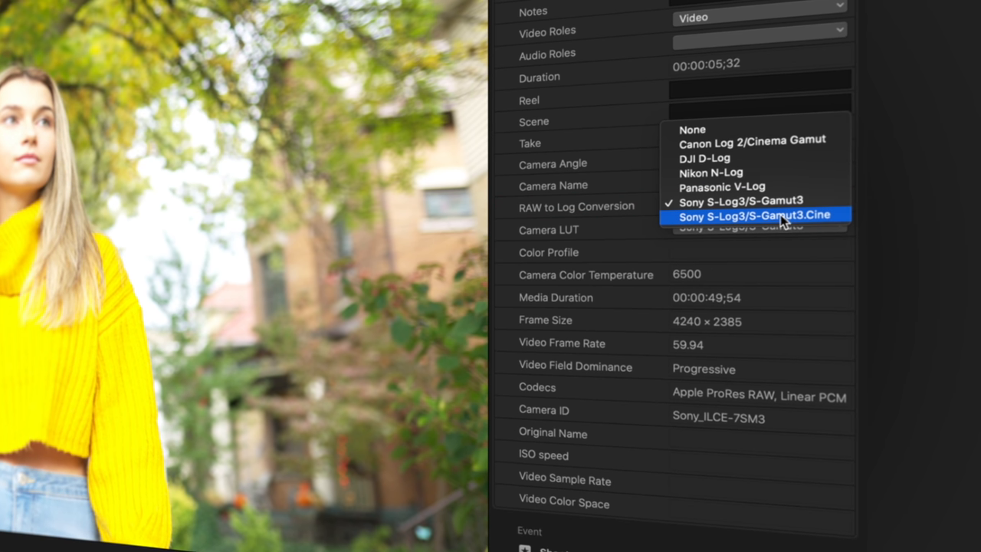
Step: Set the clip's RAW to Log Conversion to Sony S-Log3/S-Gamut3.Cine
click(754, 215)
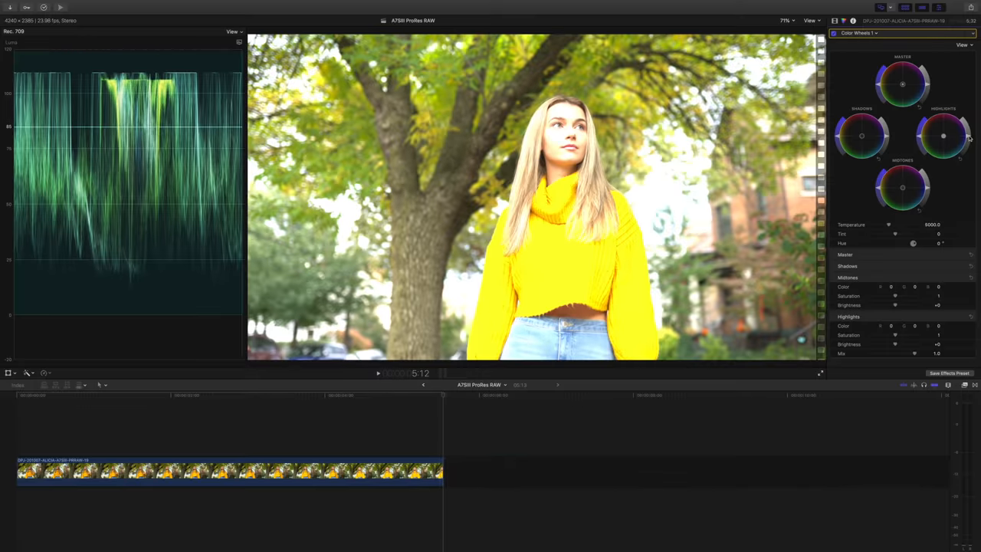
Step: Lower the highlight brightness in Color Wheels, then bring it back up while checking the clipped areas
drag(912, 343, 881, 343)
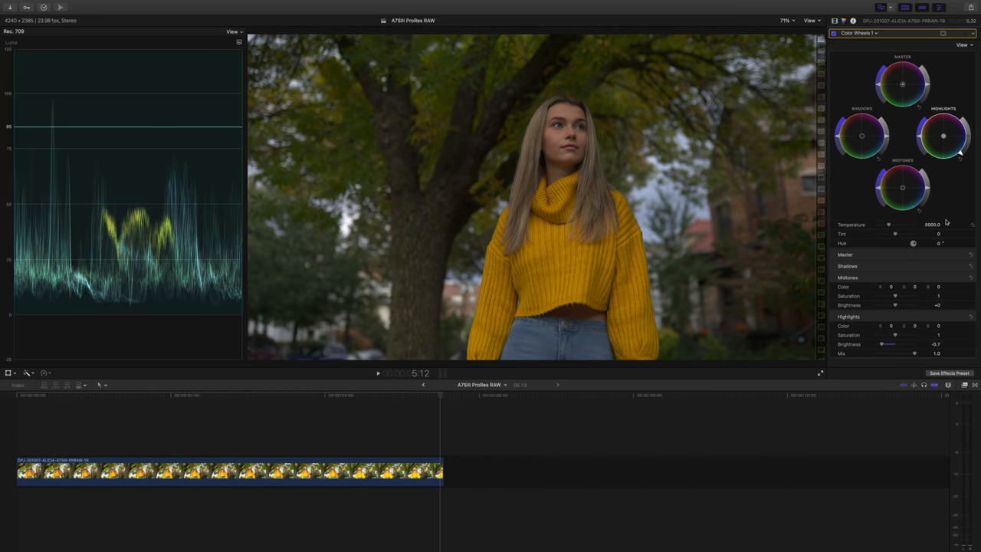
drag(895, 305, 901, 305)
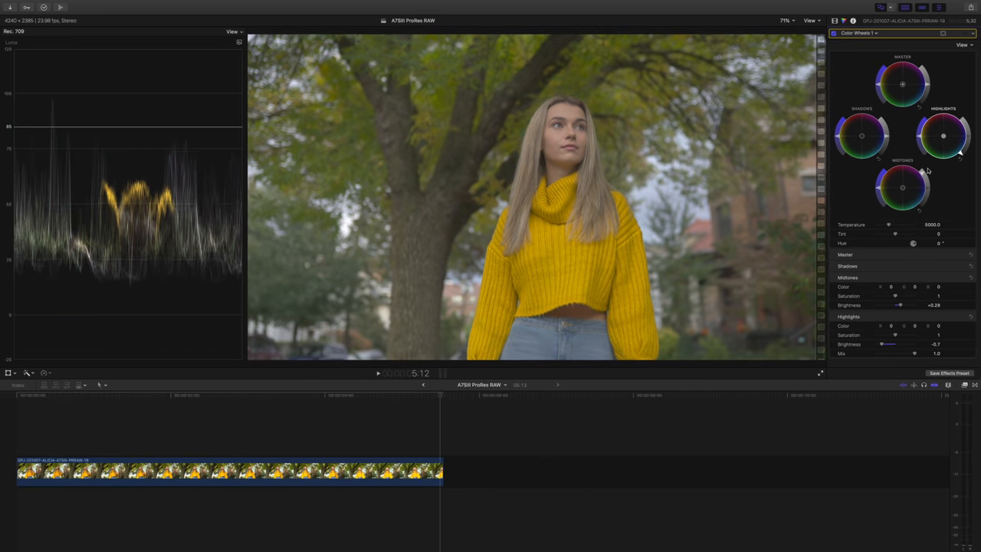
drag(898, 305, 901, 305)
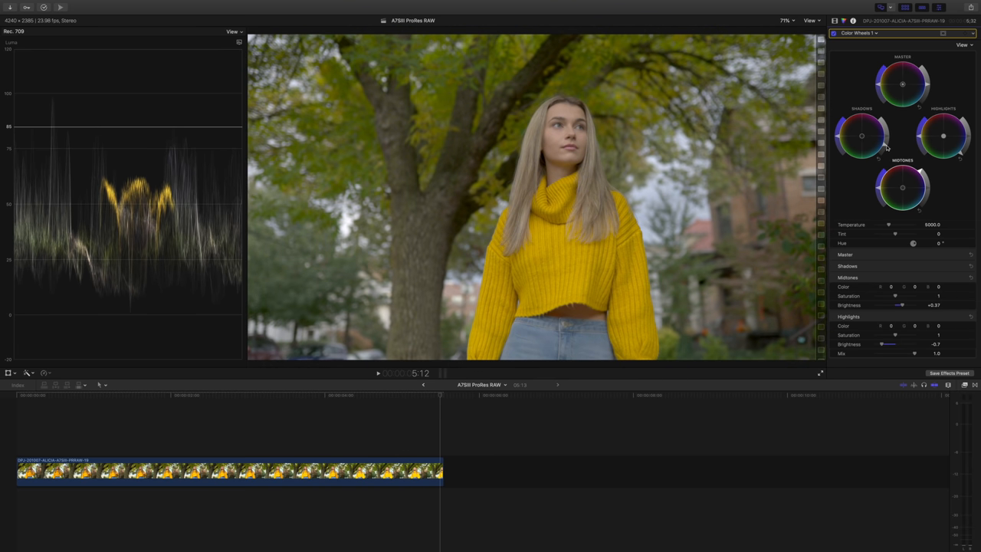
mouse_move(879, 141)
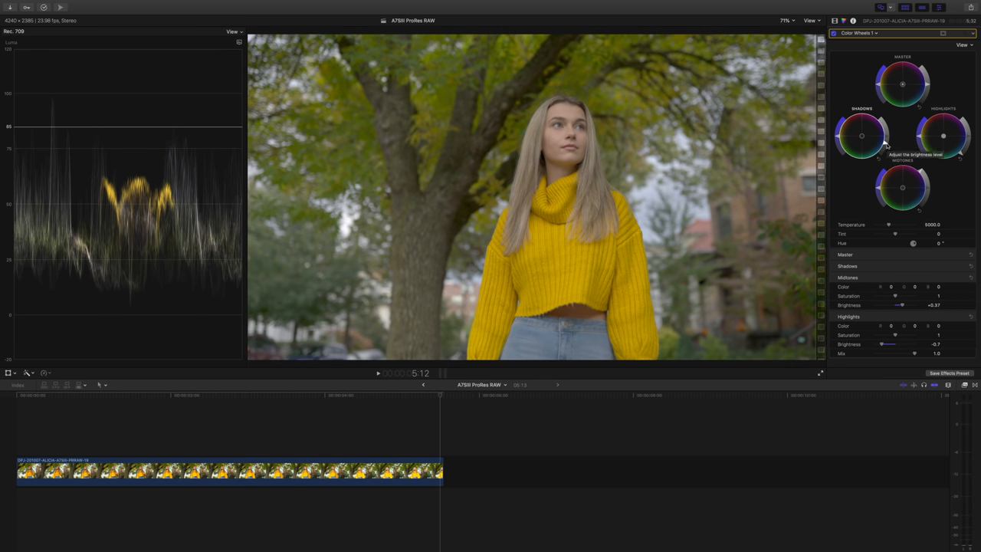
click(843, 21)
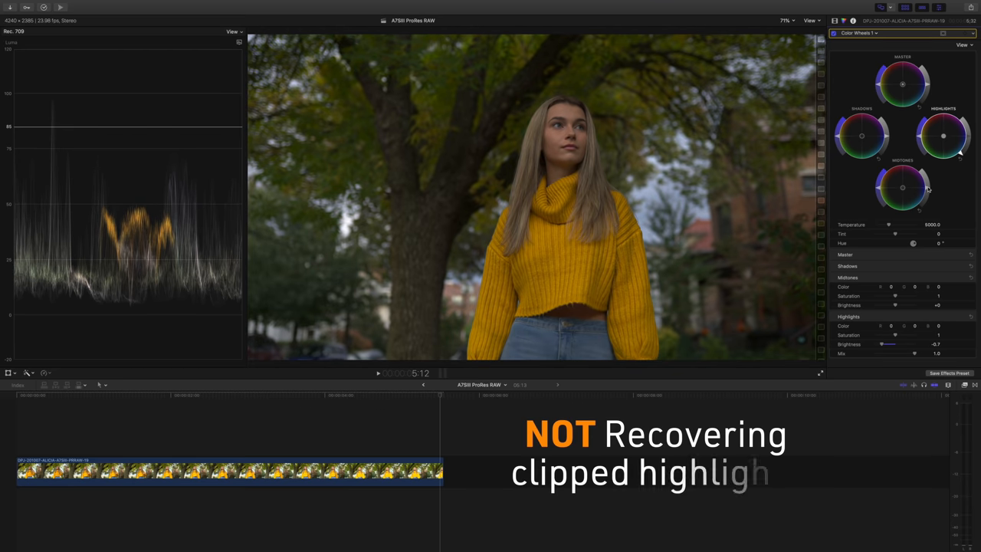
drag(895, 304, 901, 305)
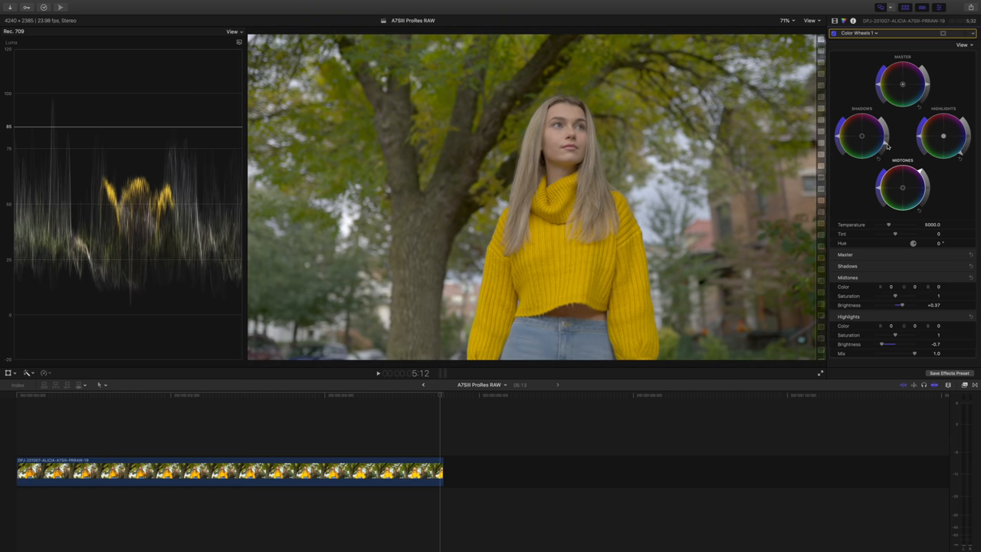
mouse_move(882, 147)
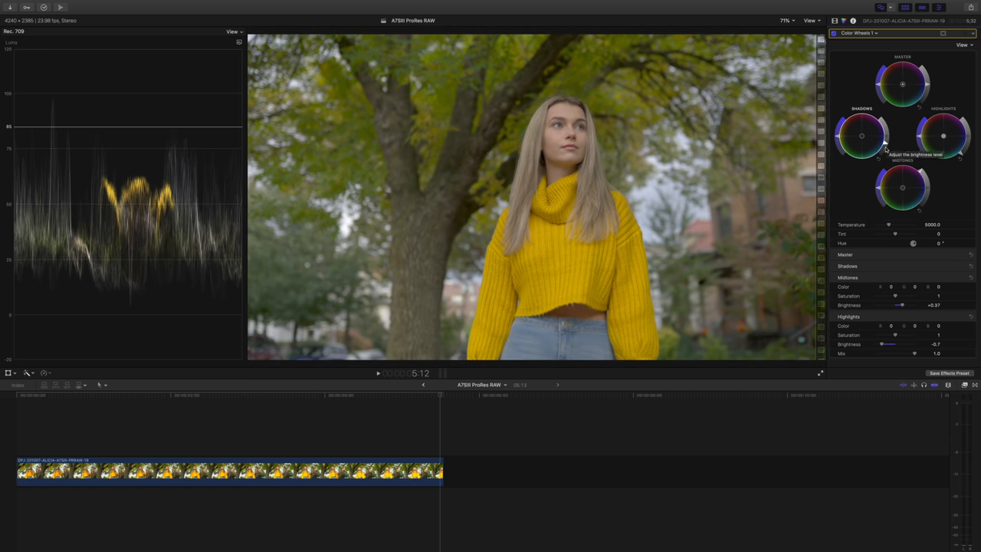
click(505, 470)
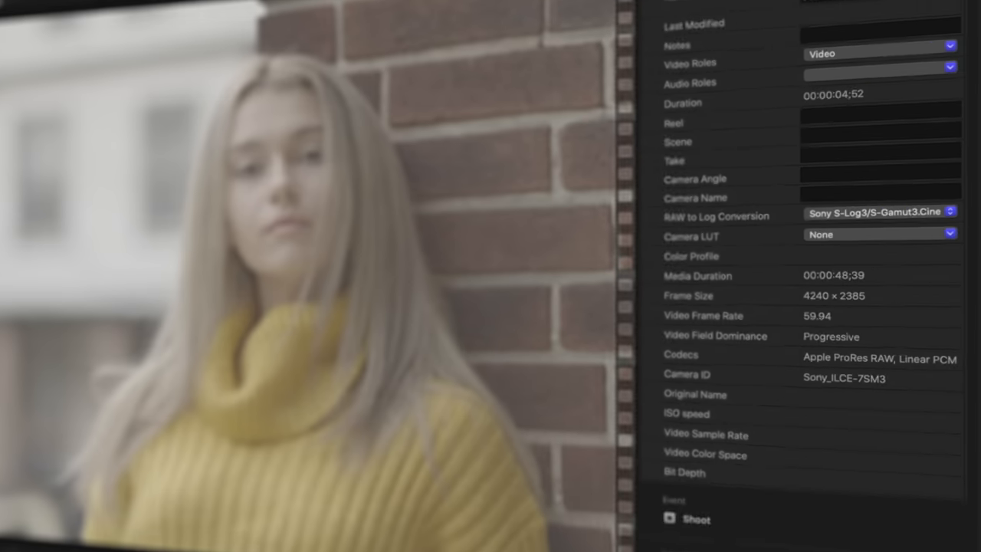
Step: Select the brick-wall clip to show its S-Log3/S-Gamut3.Cine conversion with no camera LUT
click(879, 212)
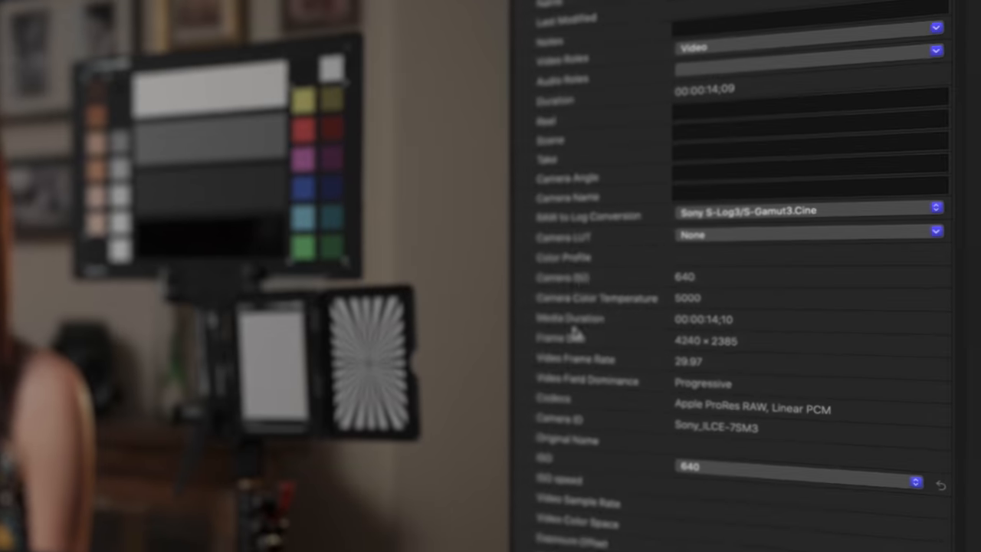
Step: Set the Panasonic S1H clip's RAW to Log Conversion to Panasonic V-Log
click(809, 208)
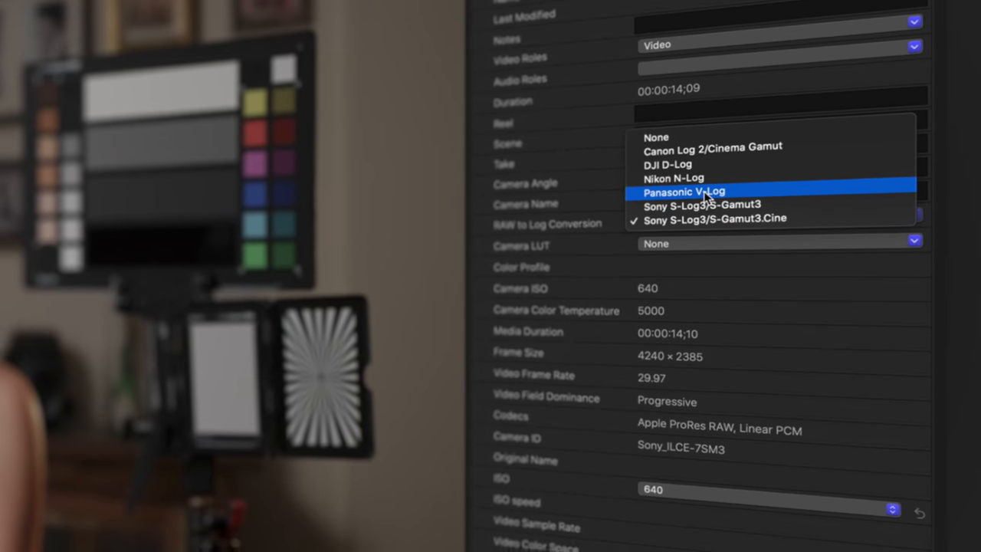
click(683, 192)
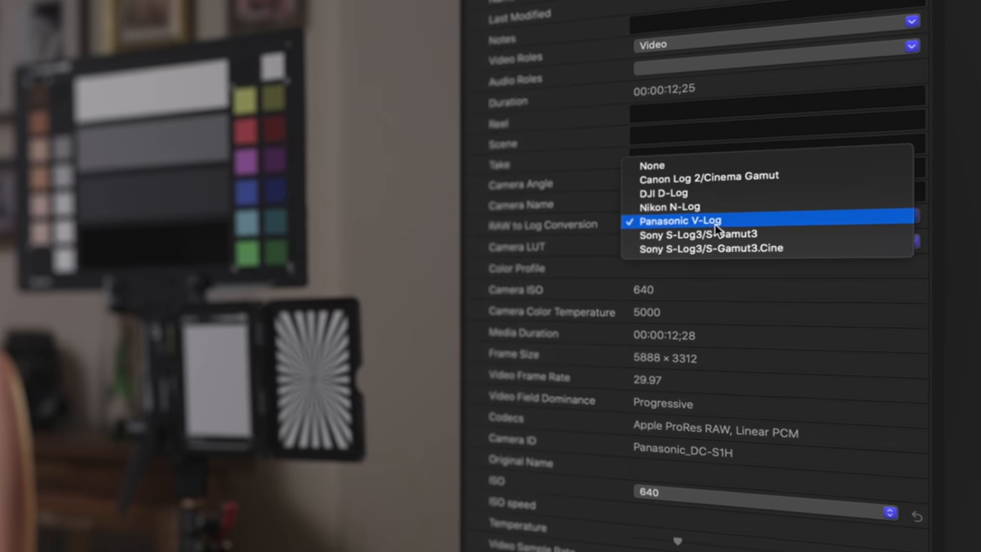
Step: Keep Panasonic V-Log as the clip's log conversion
click(679, 221)
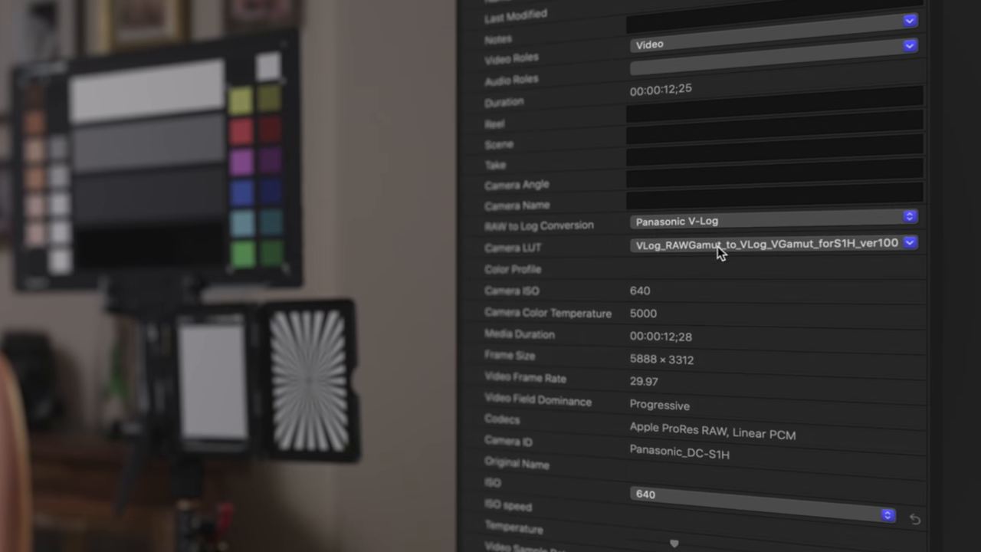
mouse_move(717, 270)
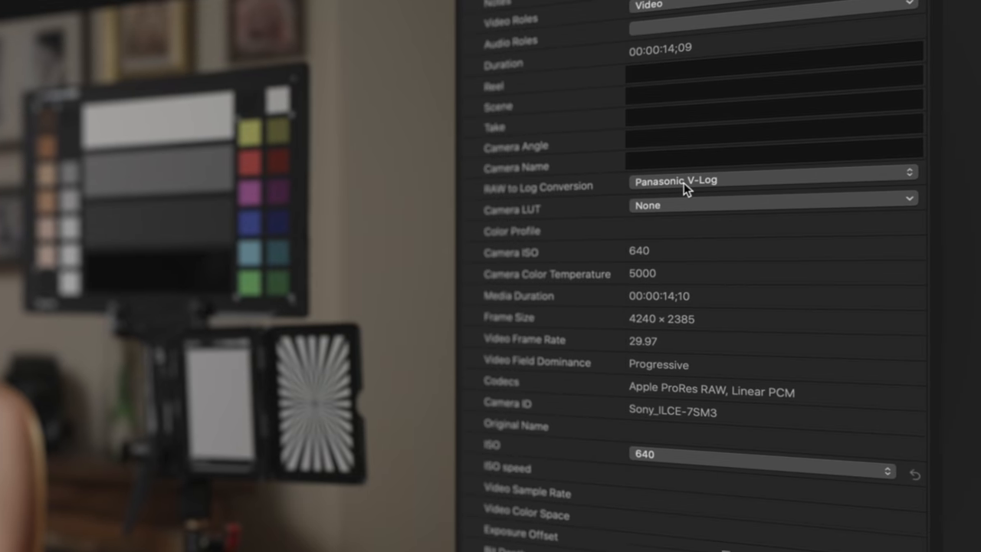
Step: Cycle the Sony clip through Nikon N-Log, Canon Log 2/Cinema Gamut and DJI D-Log conversions
click(769, 181)
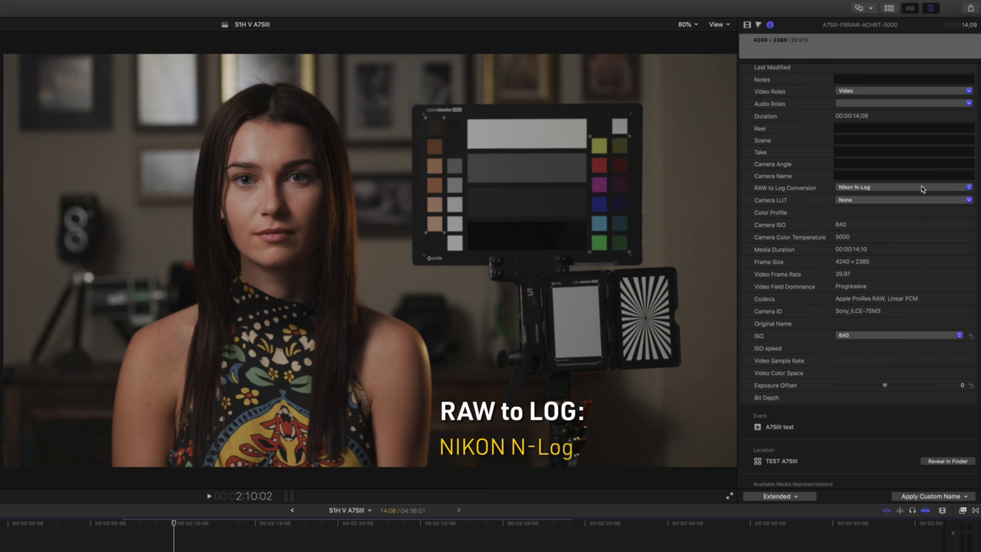
click(904, 187)
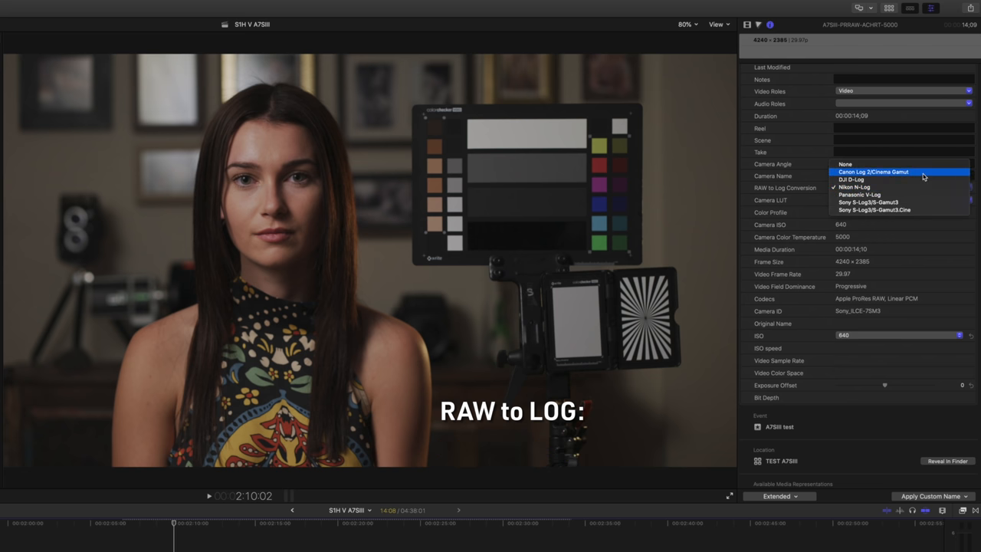
click(873, 171)
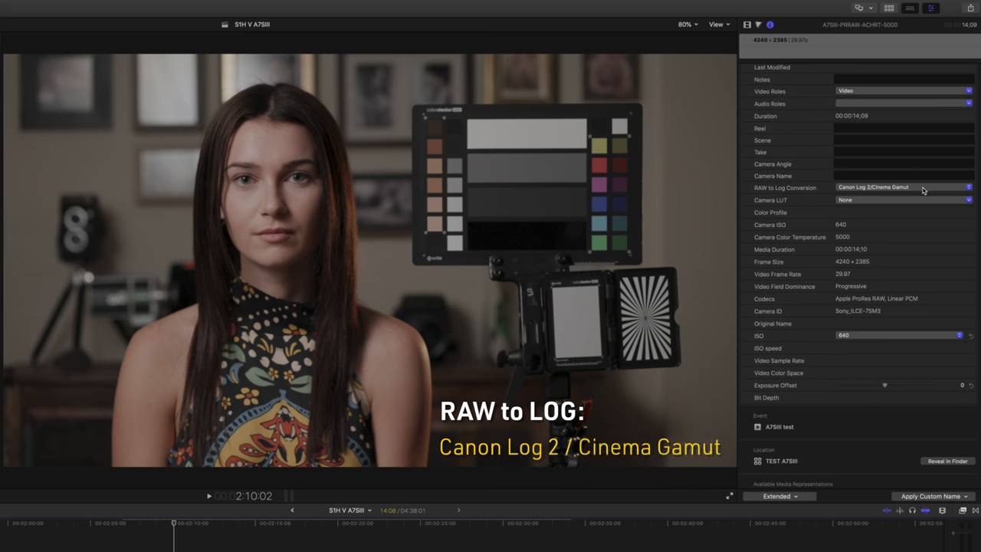
click(902, 187)
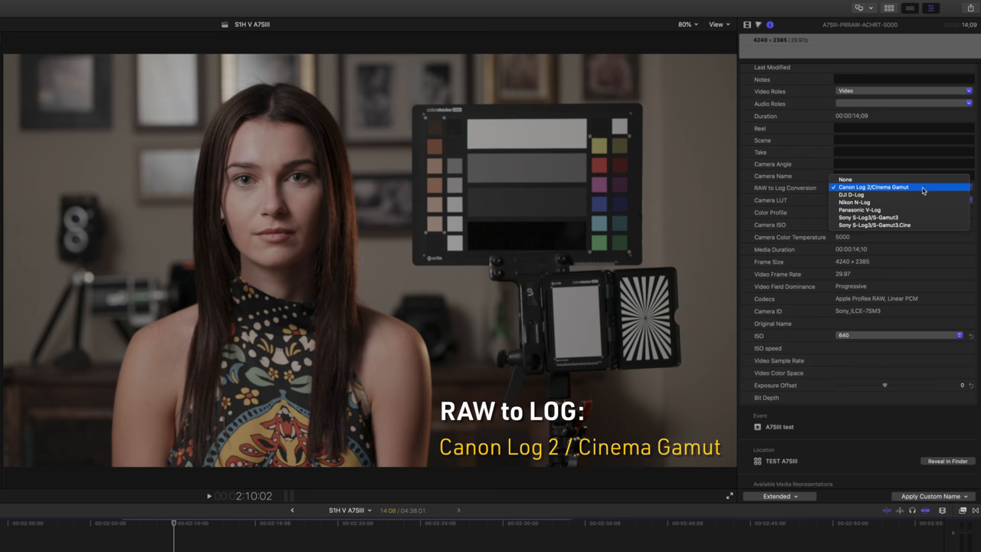
click(852, 195)
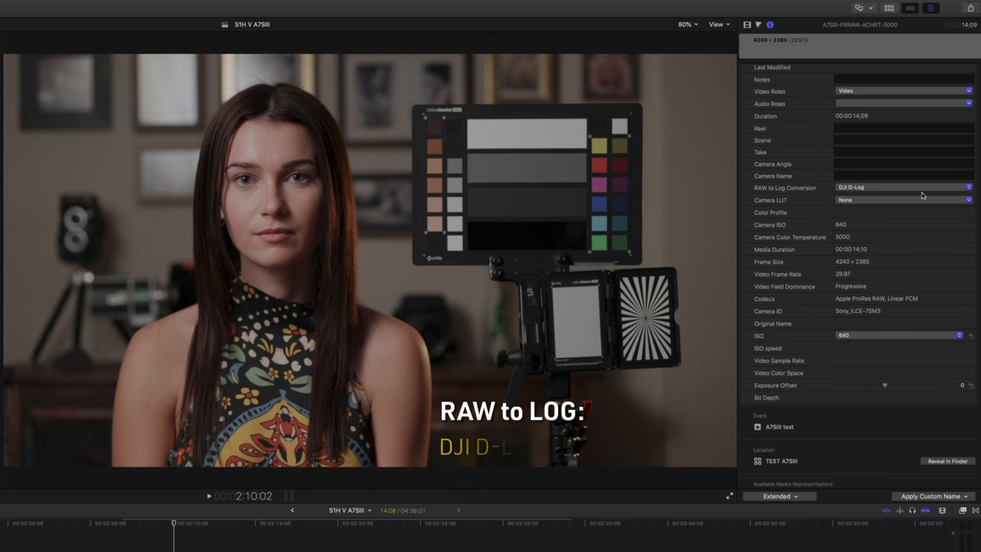
Step: Continue through S-Log3/S-Gamut3, S-Gamut3.Cine and Panasonic V-Log, ending on Nikon N-Log
click(902, 186)
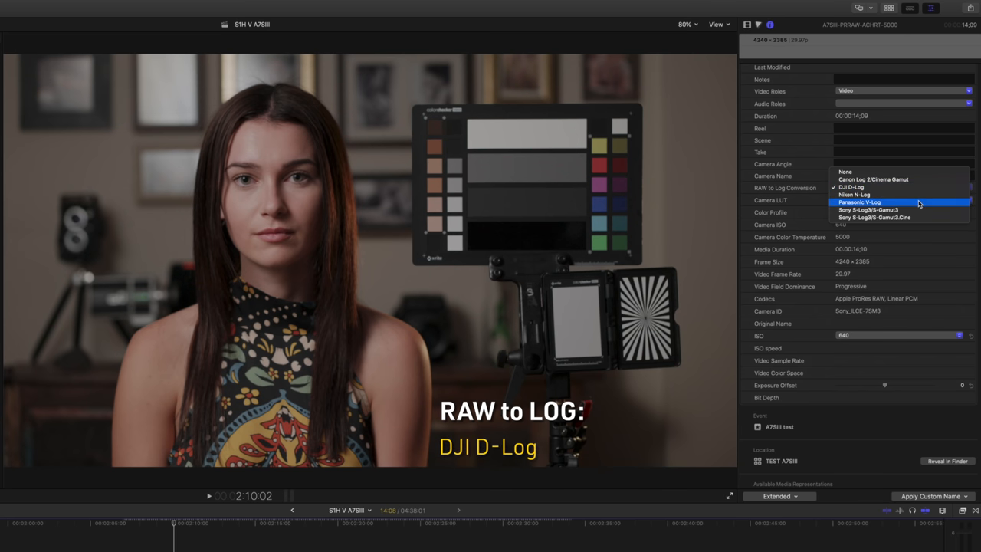
click(867, 209)
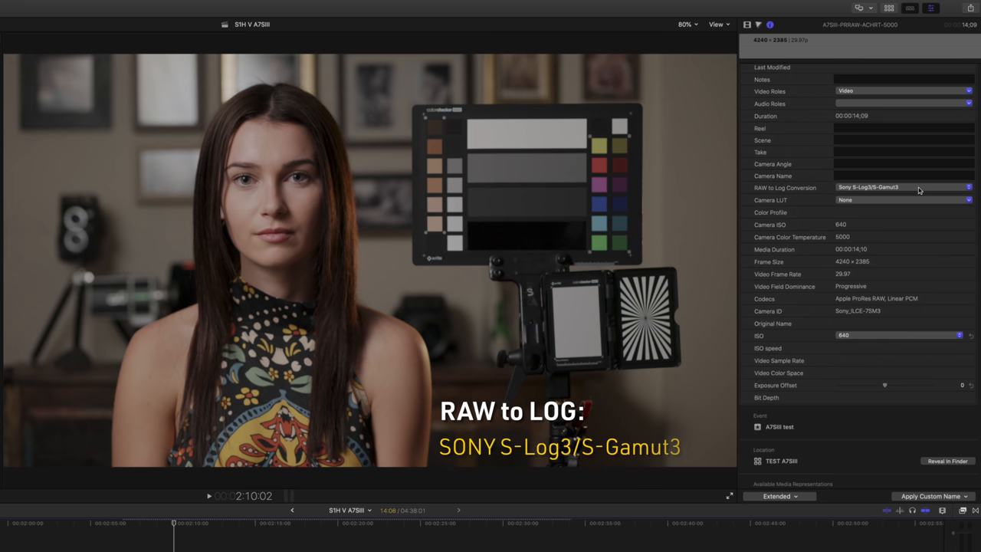
click(904, 187)
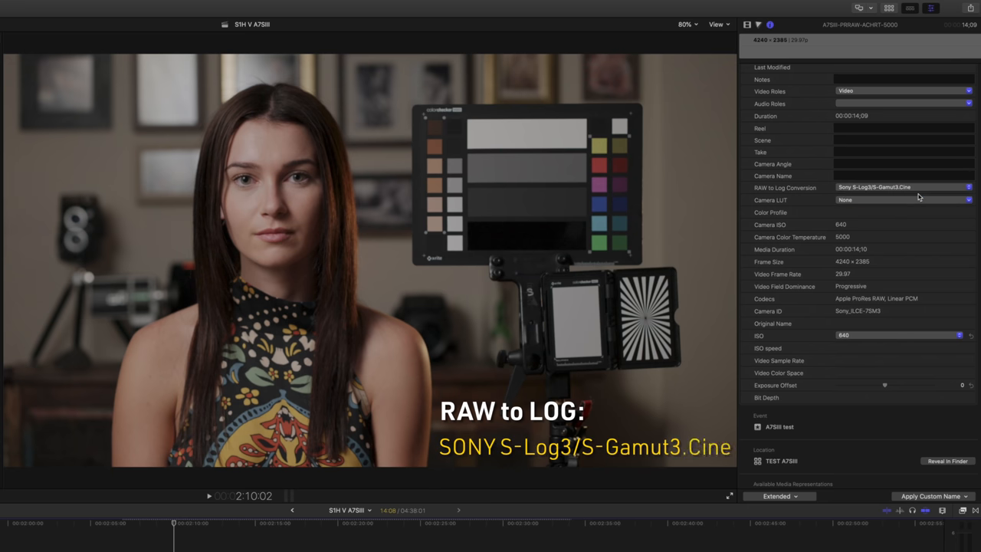
click(904, 187)
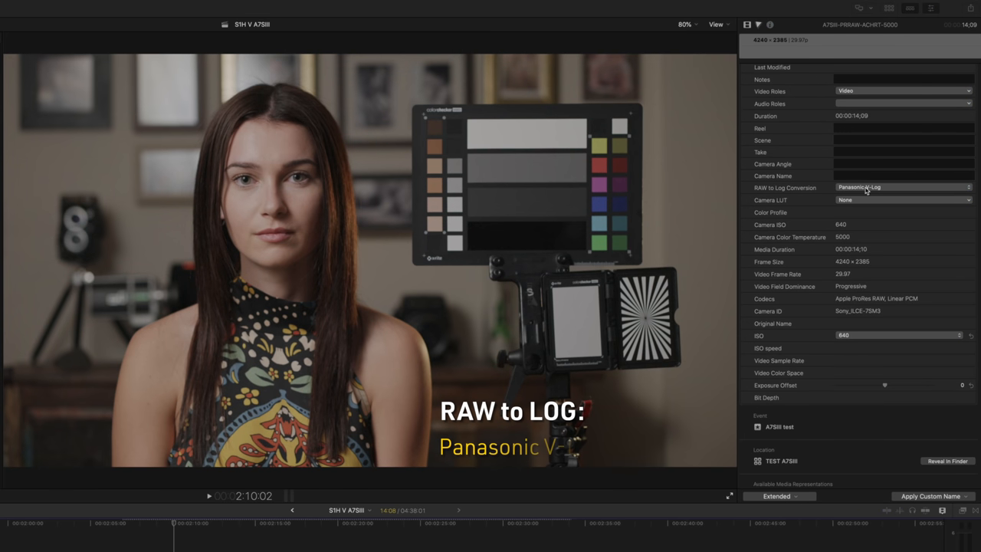
click(903, 187)
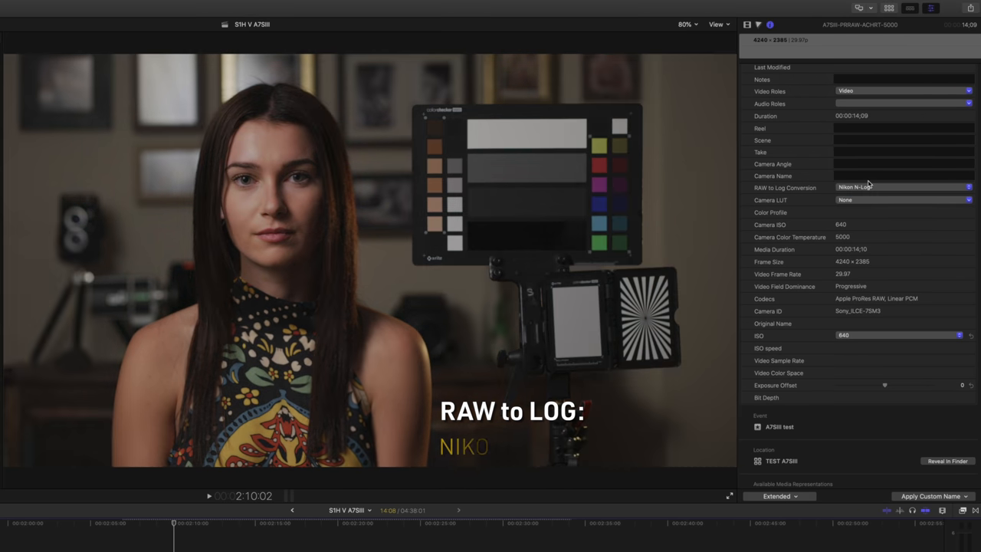